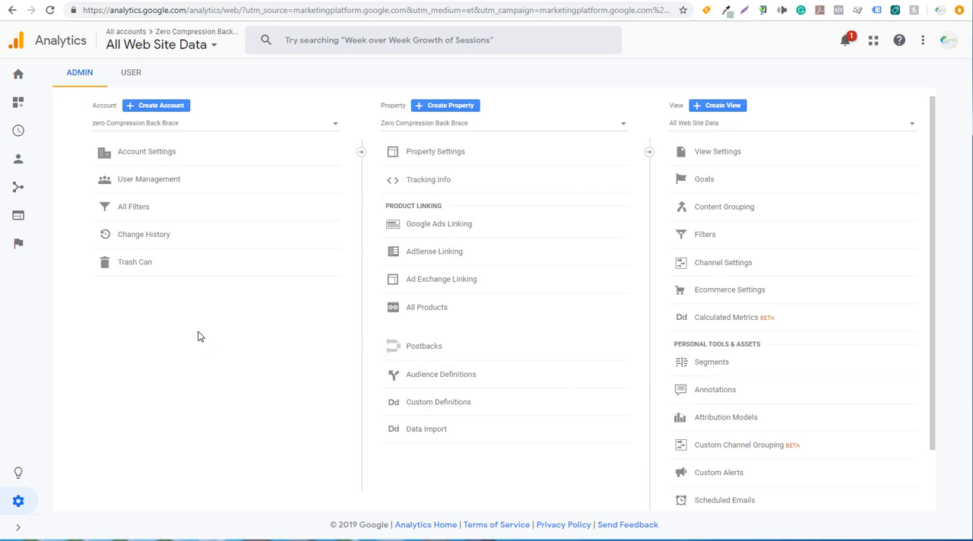
mouse_move(153, 340)
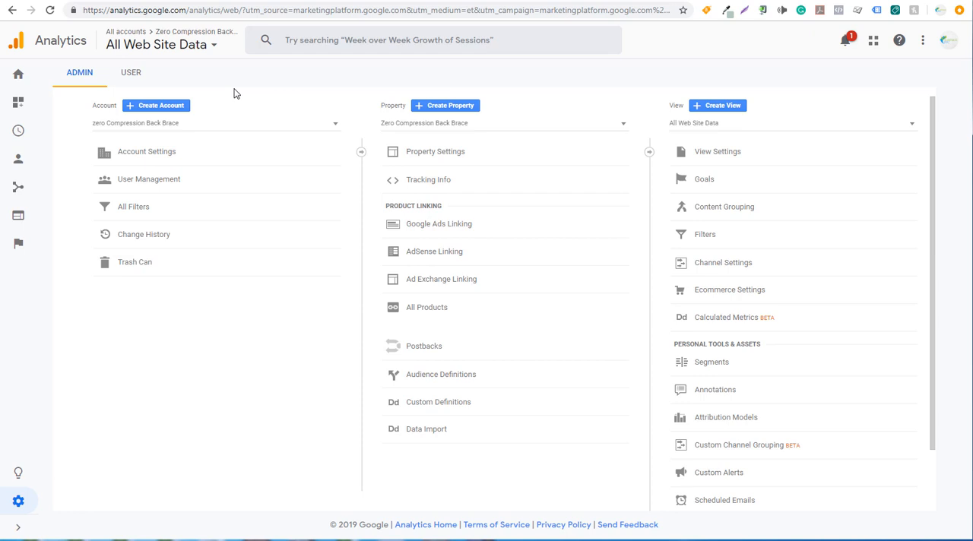
mouse_move(282, 344)
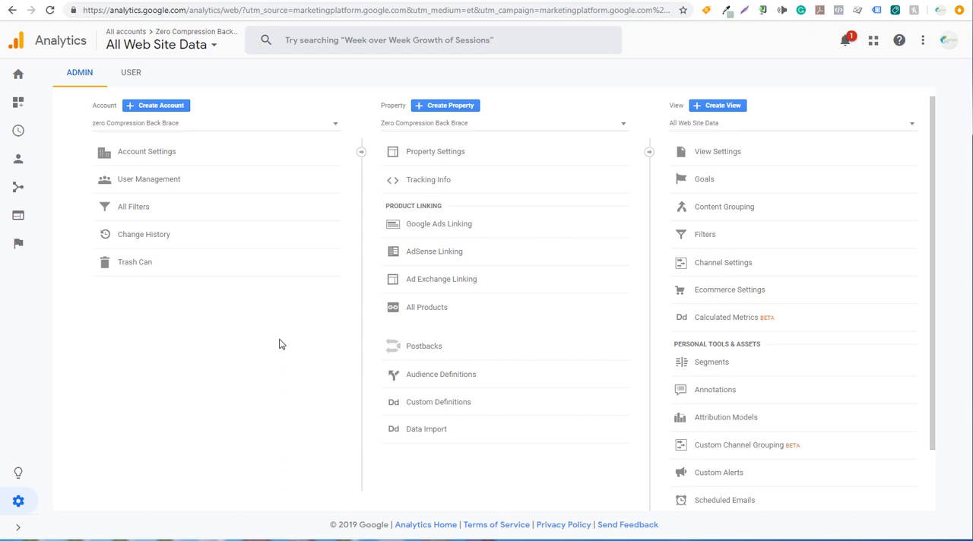
mouse_move(284, 348)
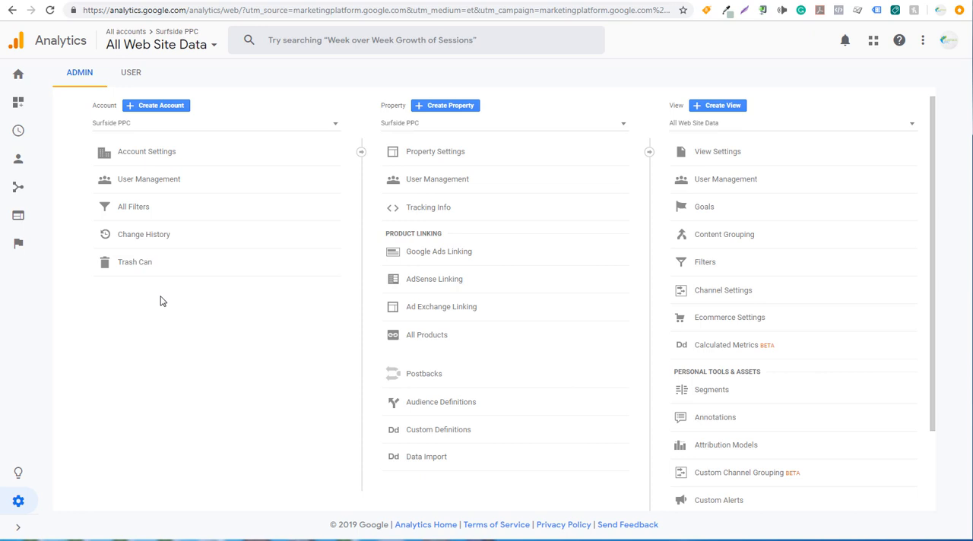
Copy tracking ID UA-88467428-1 from the Surfside PPC property settings
left_click(18, 527)
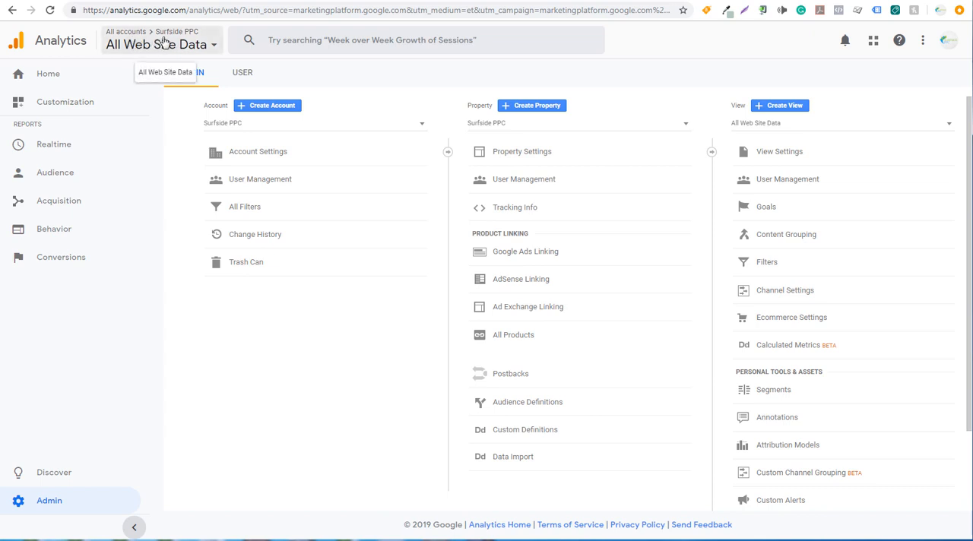
mouse_move(169, 43)
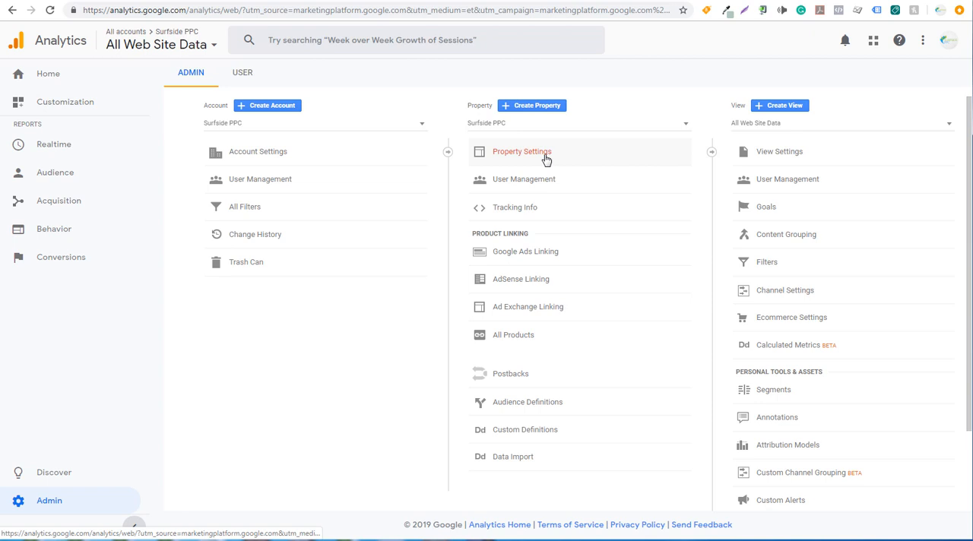
left_click(522, 152)
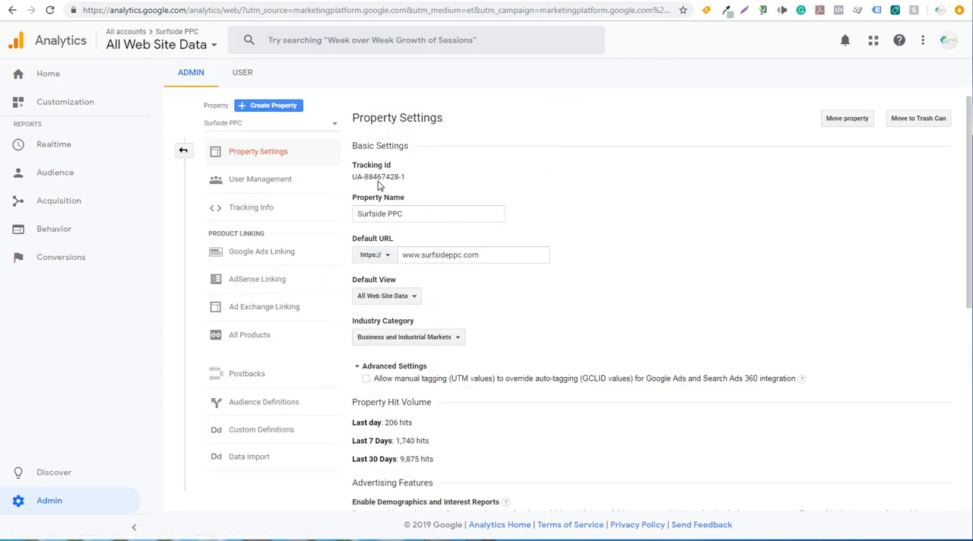
double_click(363, 176)
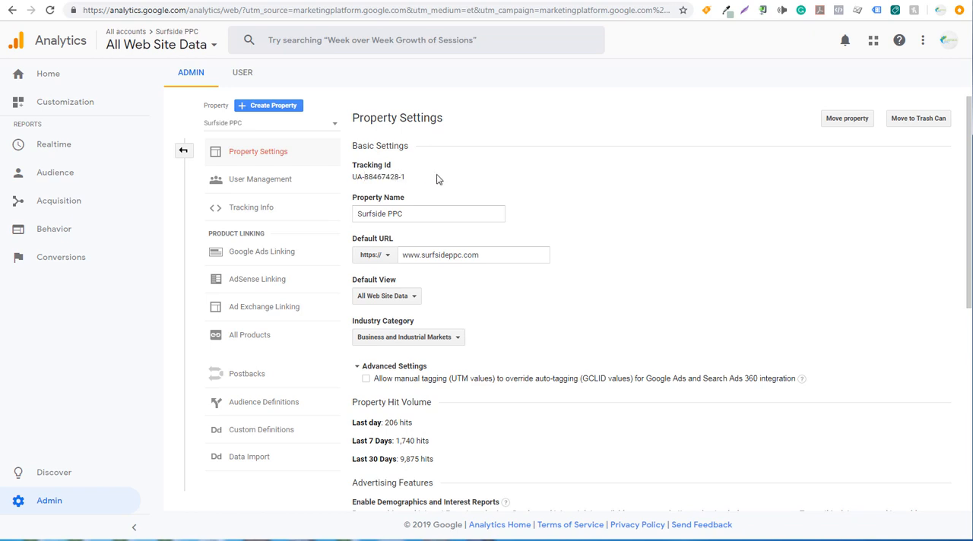
left_click(184, 149)
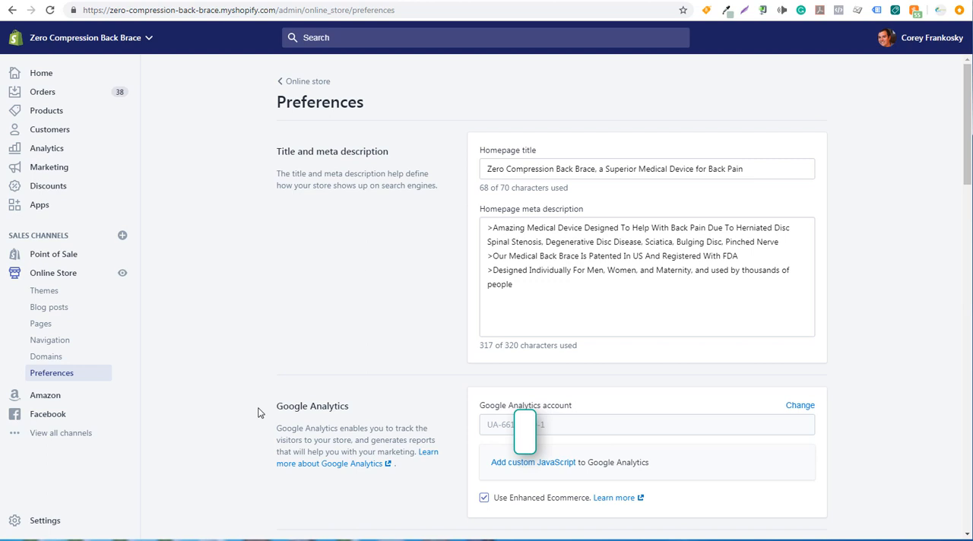
mouse_move(53, 273)
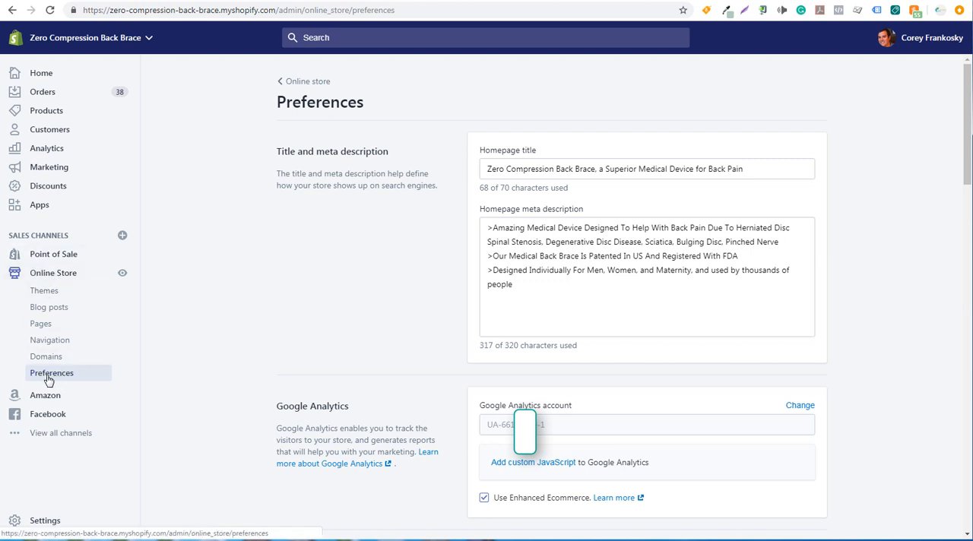
mouse_move(492, 442)
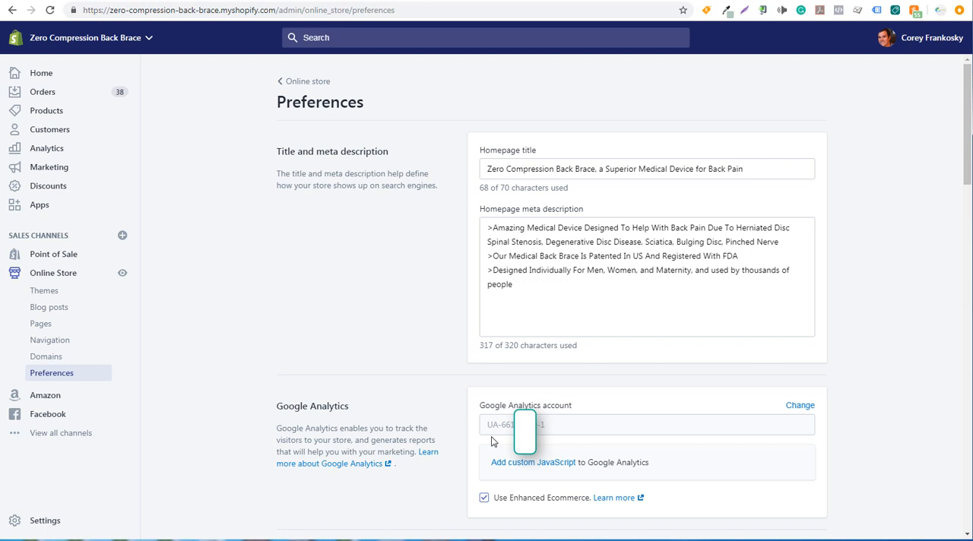
mouse_move(490, 435)
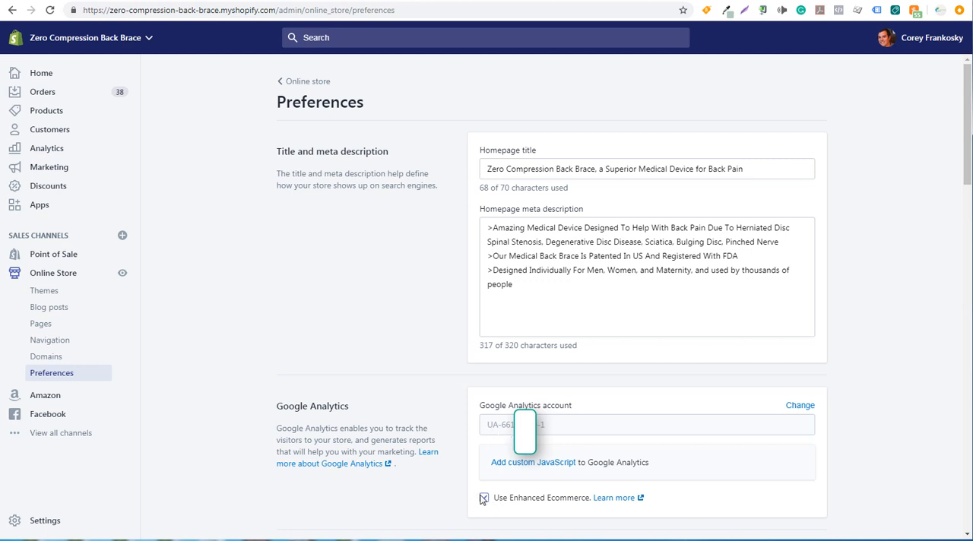
Tick Use Enhanced Ecommerce under Google Analytics in the store preferences
left_click(485, 498)
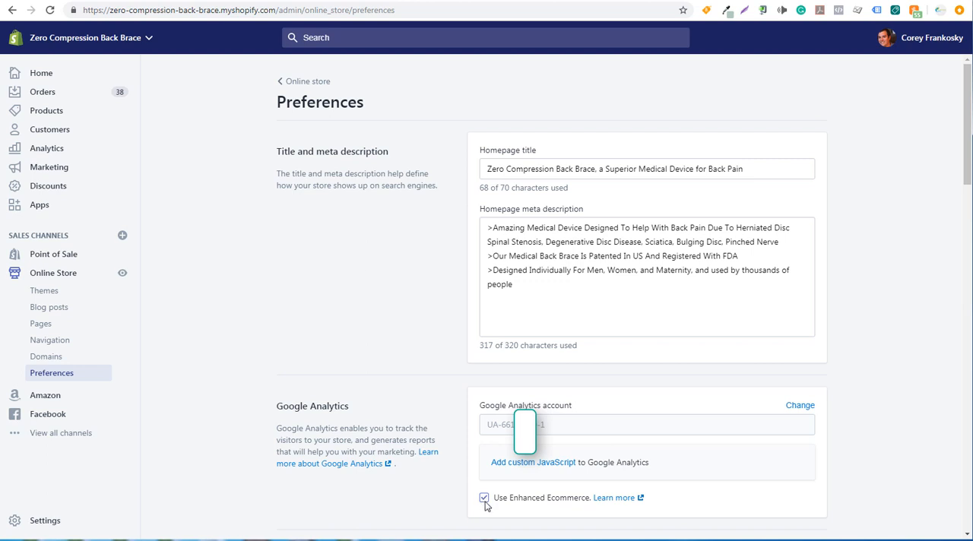
mouse_move(476, 480)
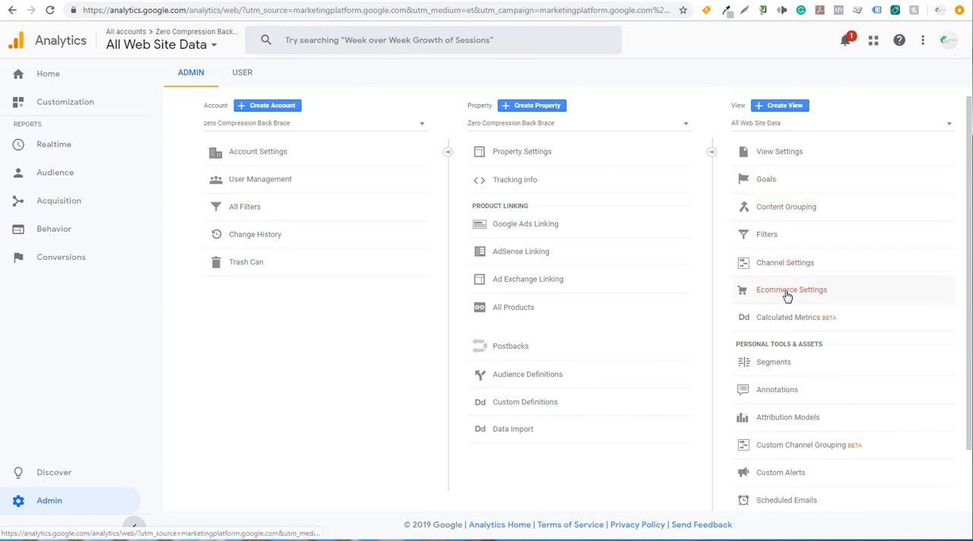
Open the view's Ecommerce Settings to confirm Ecommerce and Enhanced Ecommerce Reporting are on
left_click(791, 290)
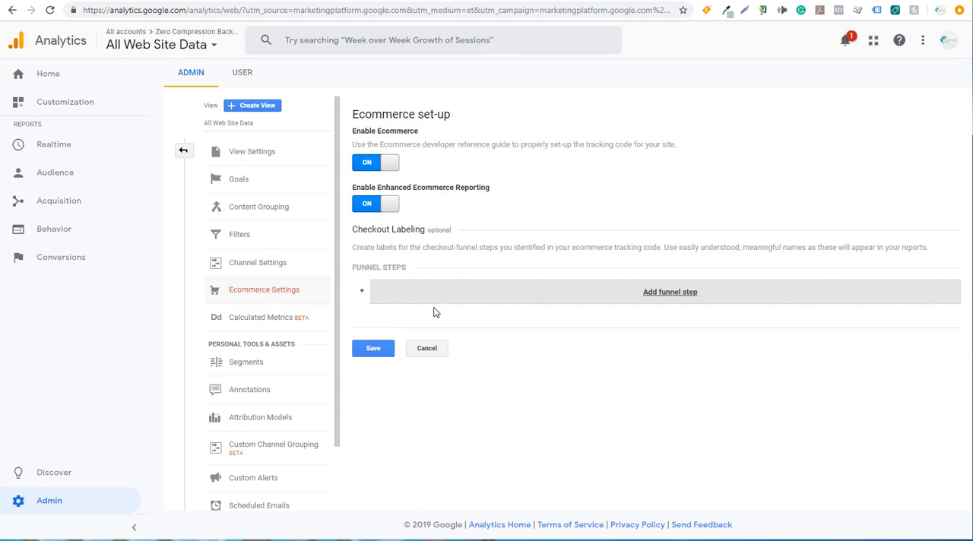
mouse_move(481, 244)
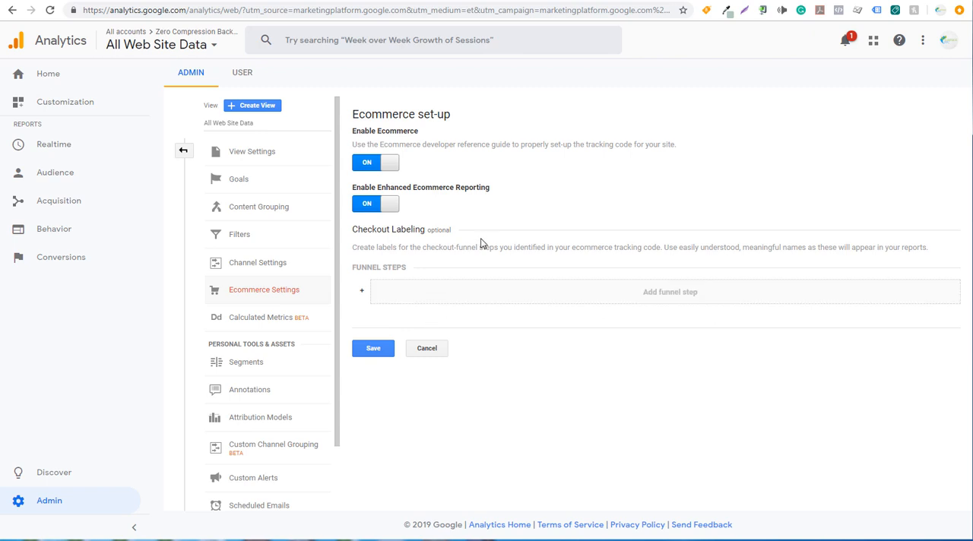
mouse_move(507, 199)
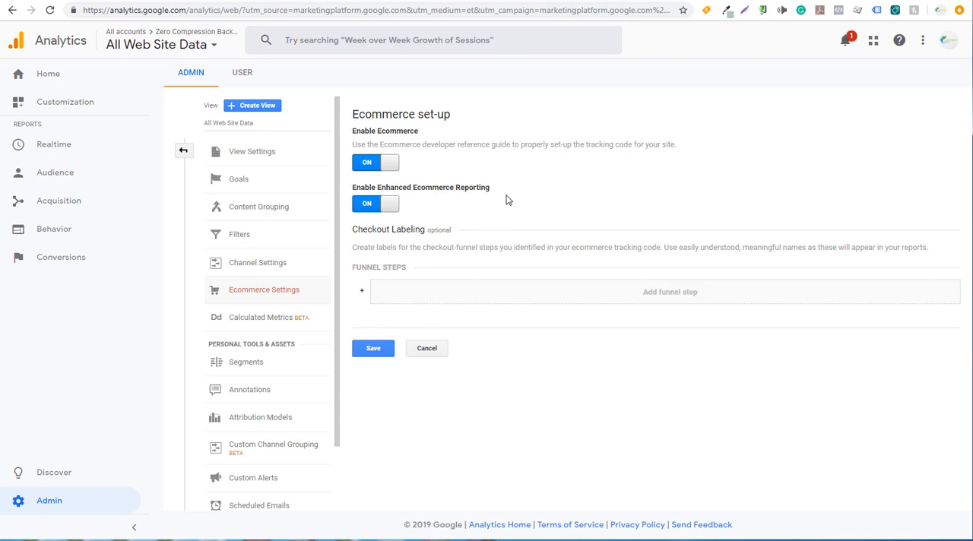
mouse_move(578, 3)
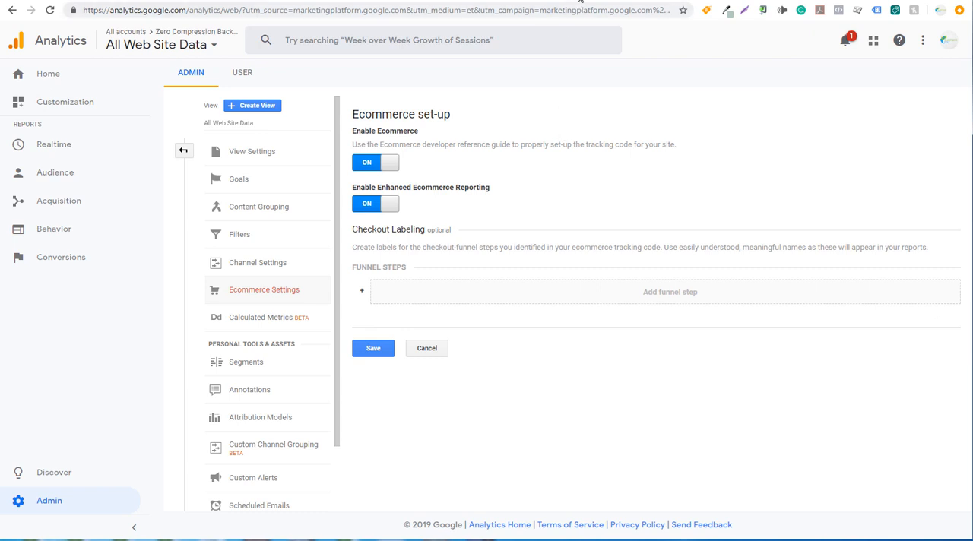
mouse_move(558, 167)
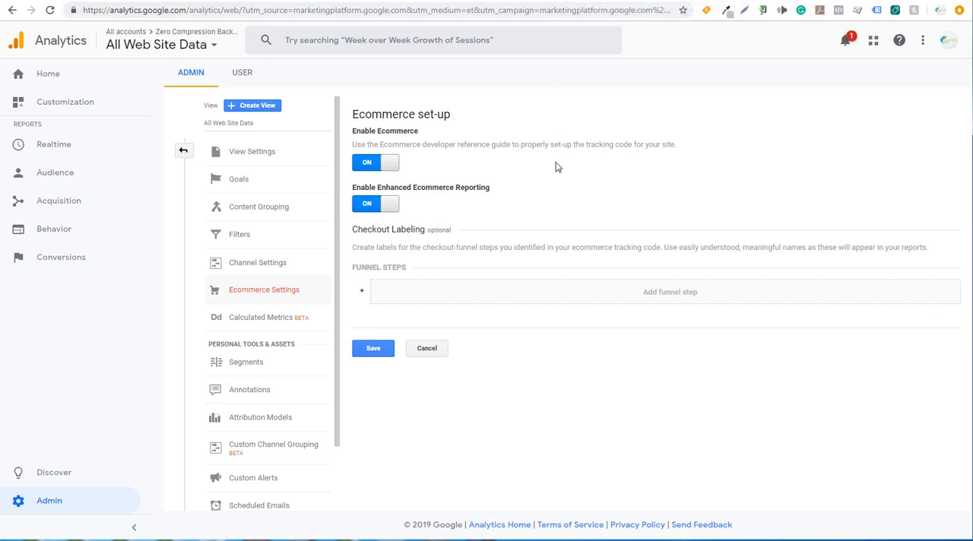
mouse_move(91, 391)
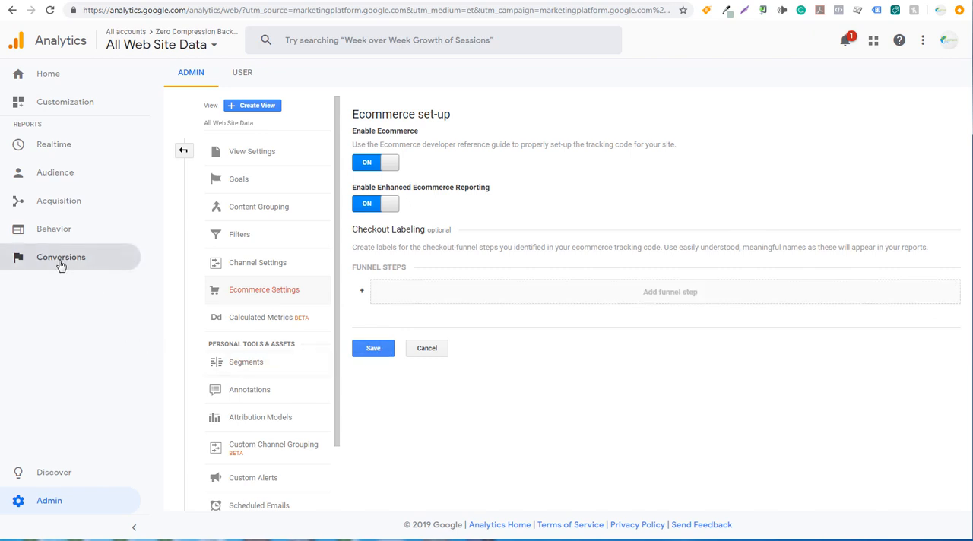
Open Conversions > Ecommerce > Overview and scroll through the zero-revenue report
left_click(61, 257)
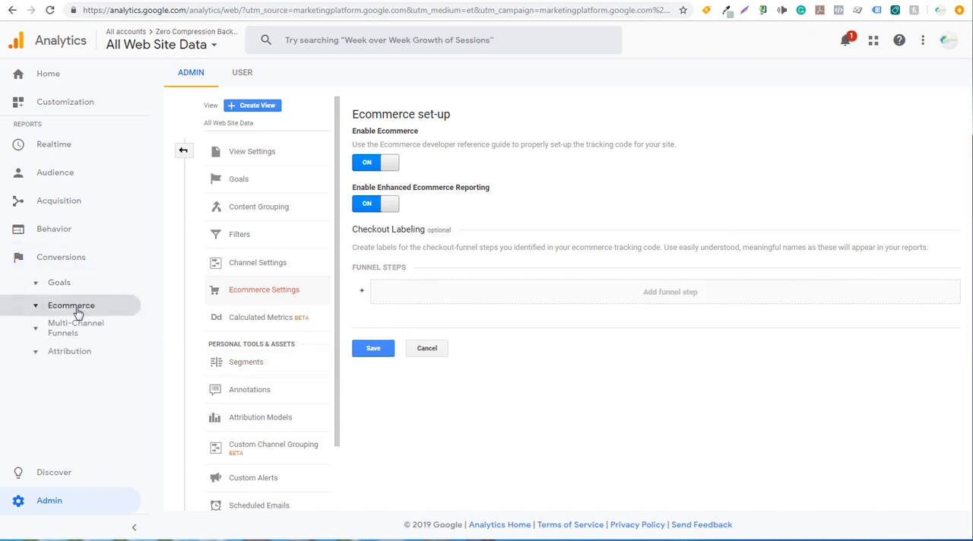
left_click(71, 304)
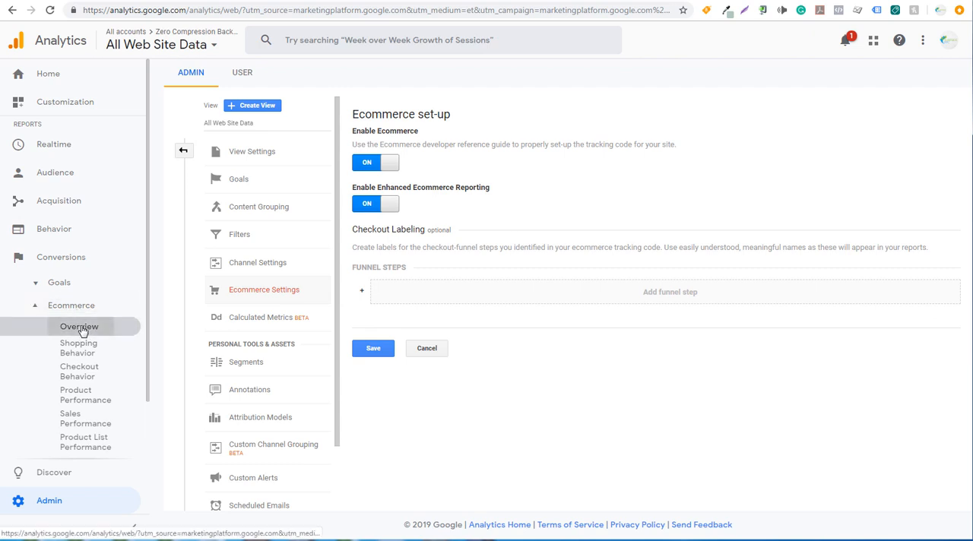
left_click(79, 326)
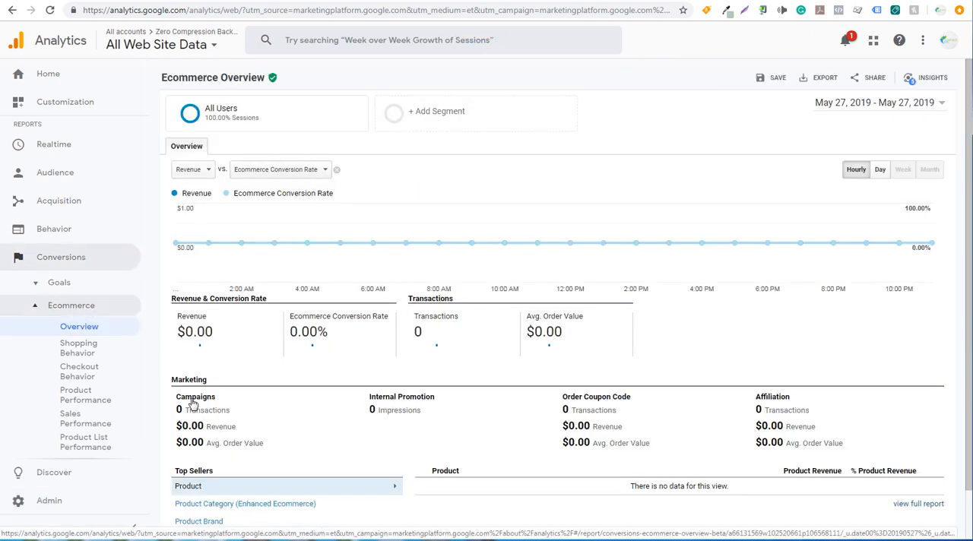
scroll("down", 3)
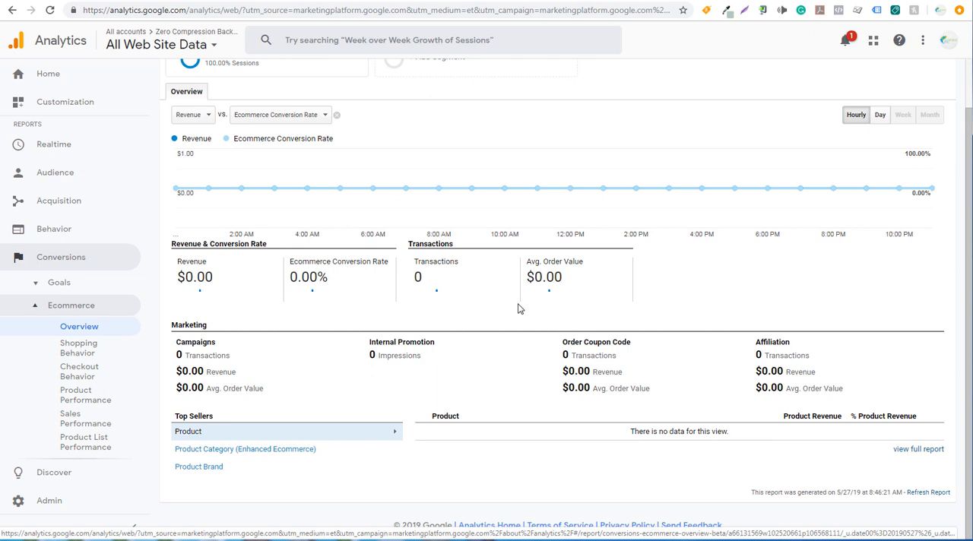
mouse_move(669, 310)
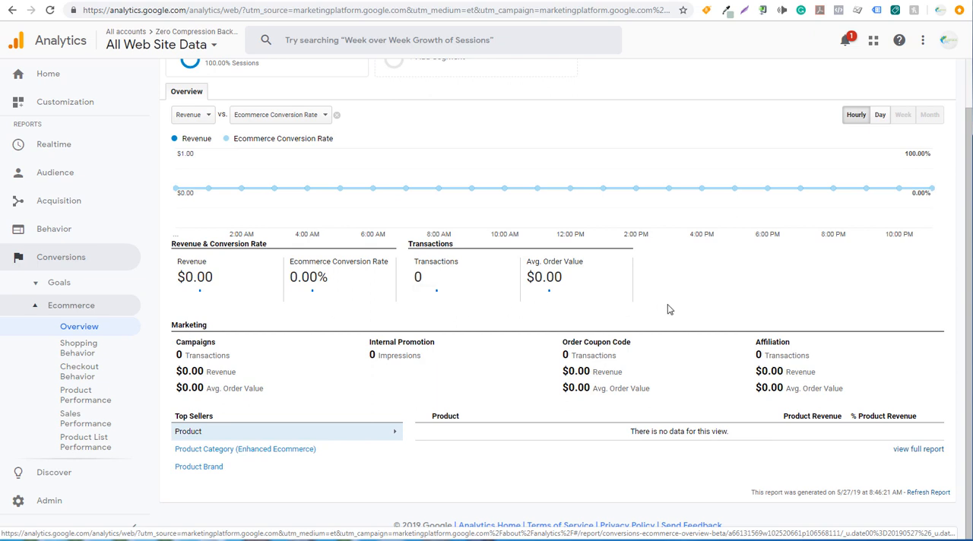
mouse_move(681, 310)
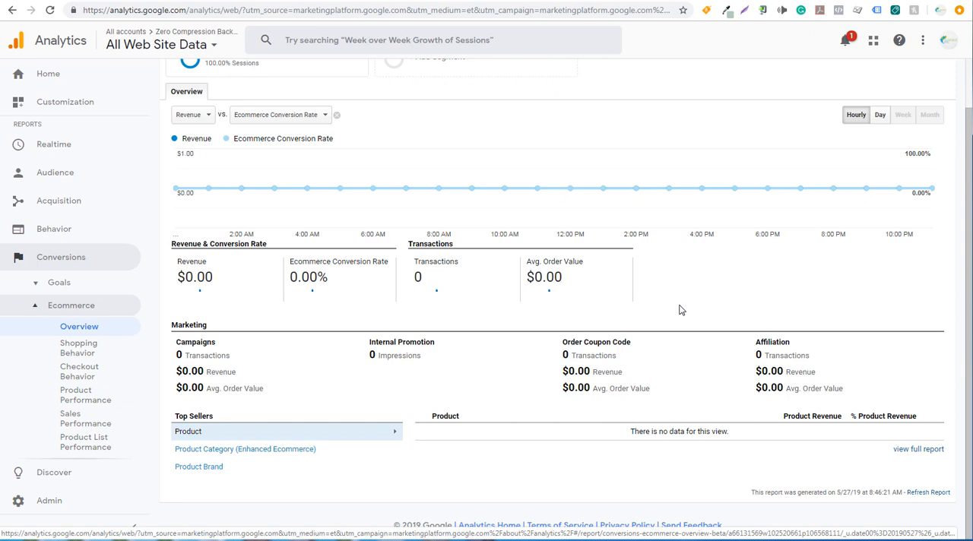
mouse_move(623, 292)
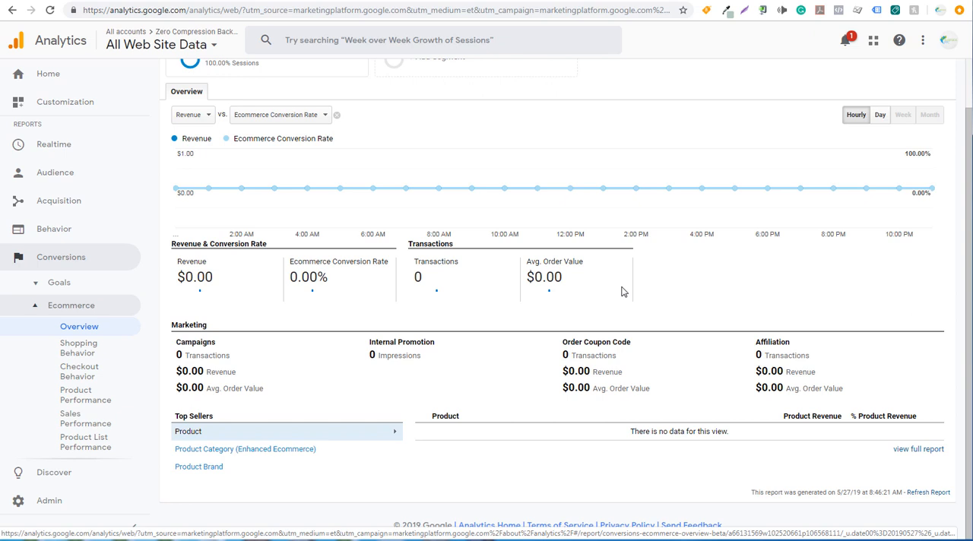
mouse_move(558, 297)
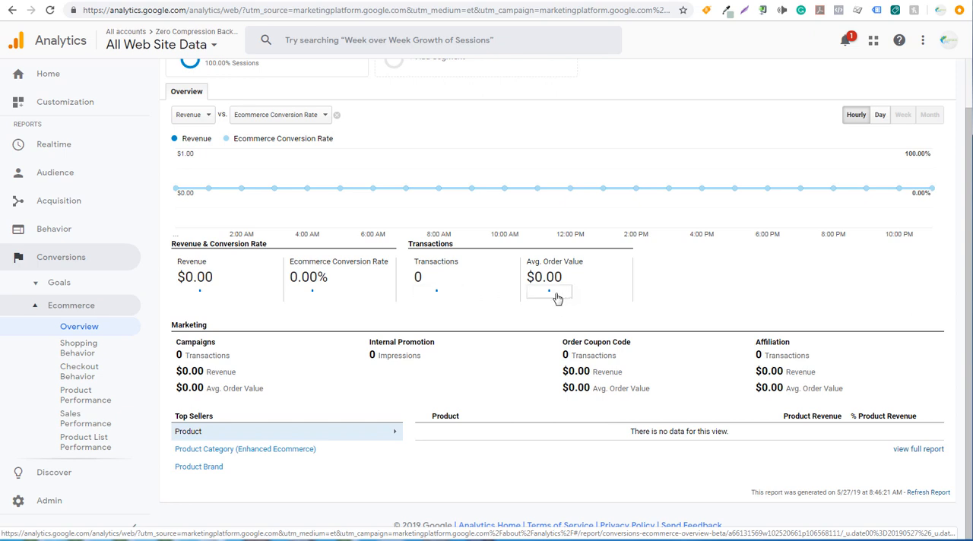
mouse_move(198, 295)
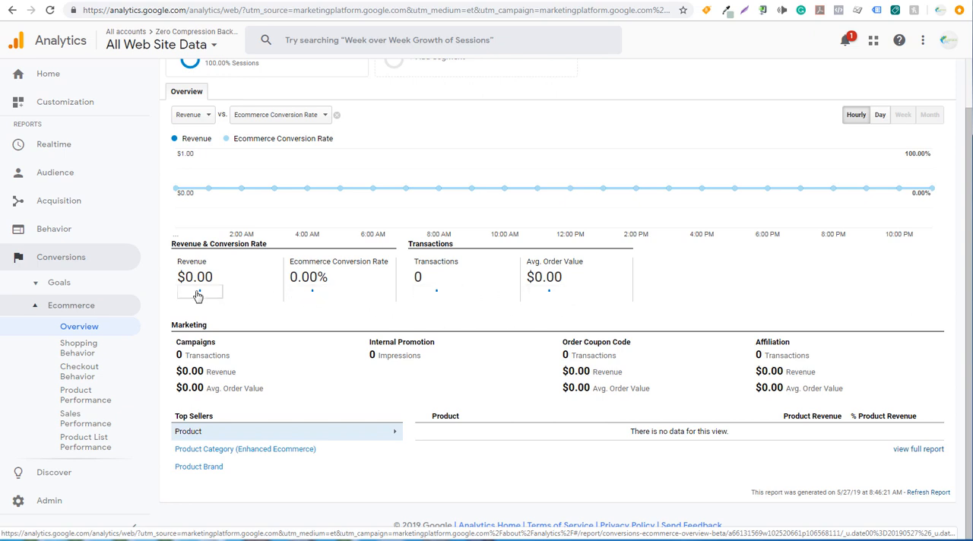
mouse_move(250, 349)
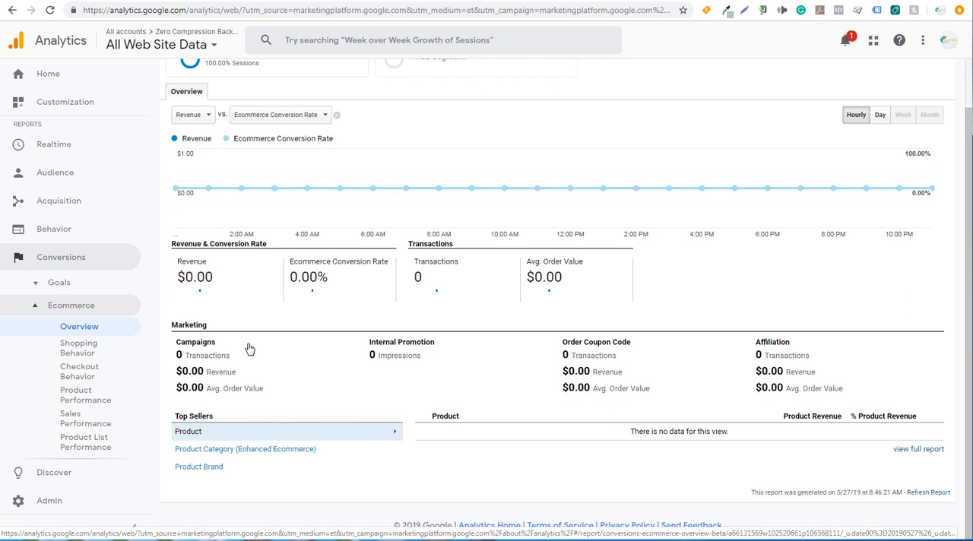
mouse_move(220, 450)
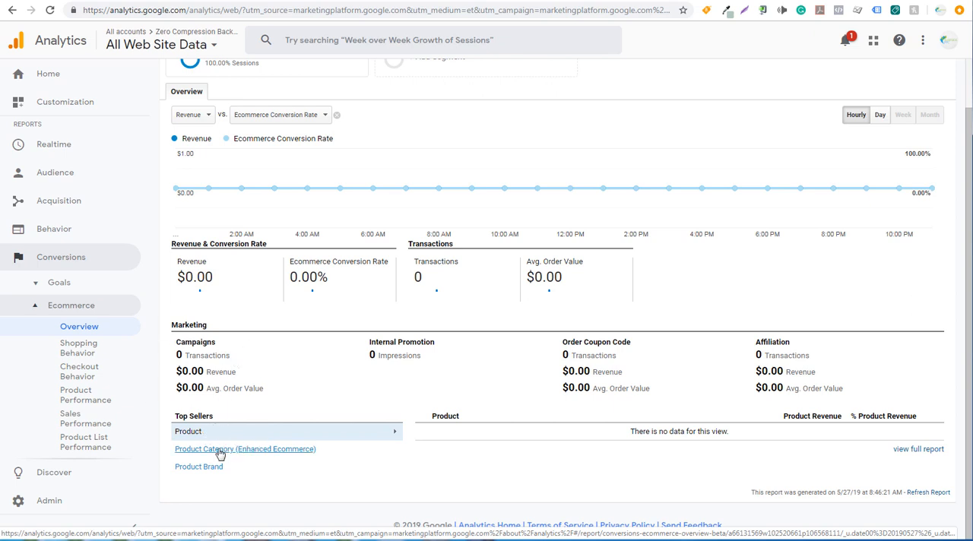
mouse_move(210, 469)
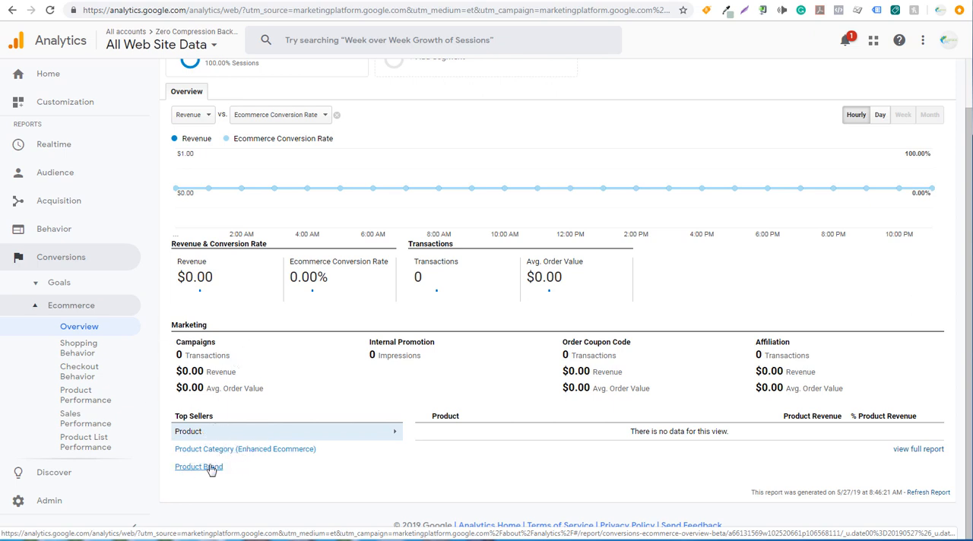
mouse_move(78, 347)
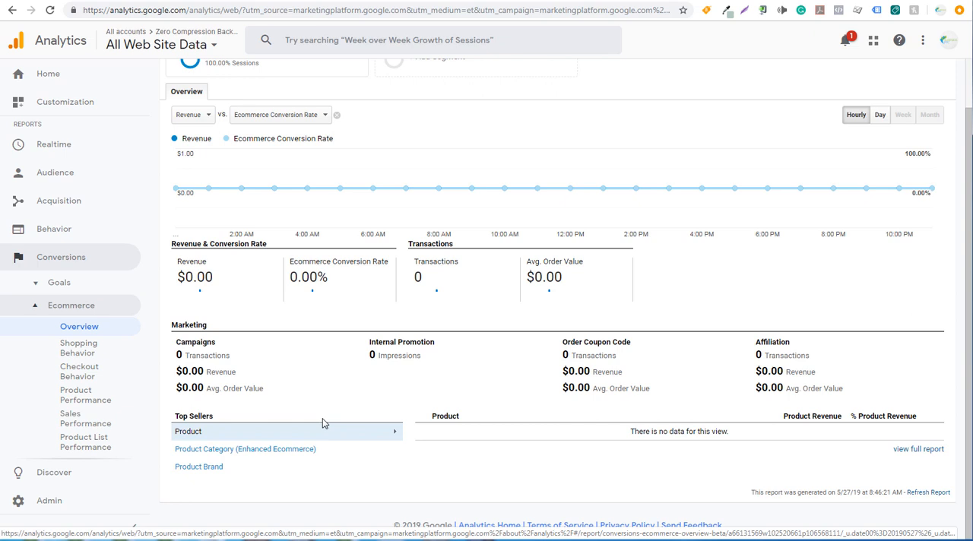
mouse_move(357, 407)
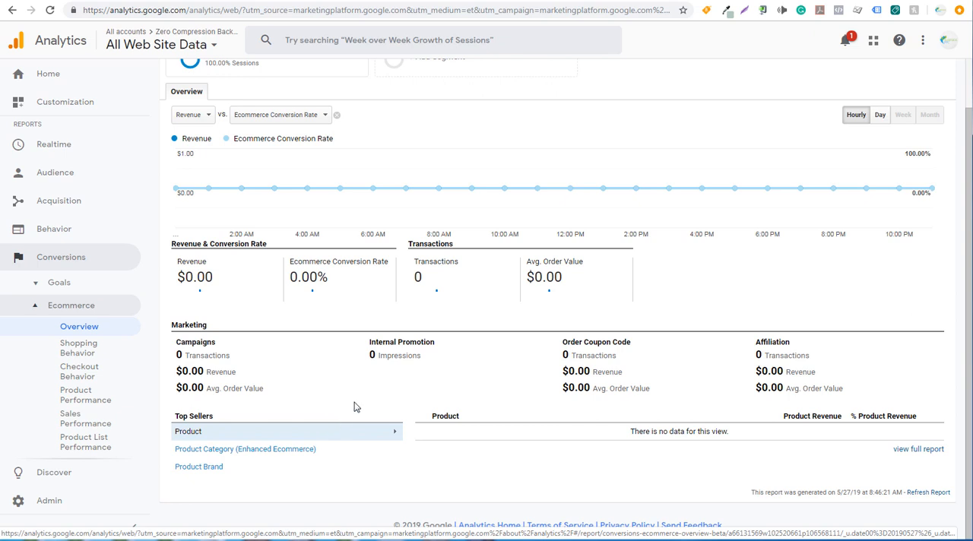